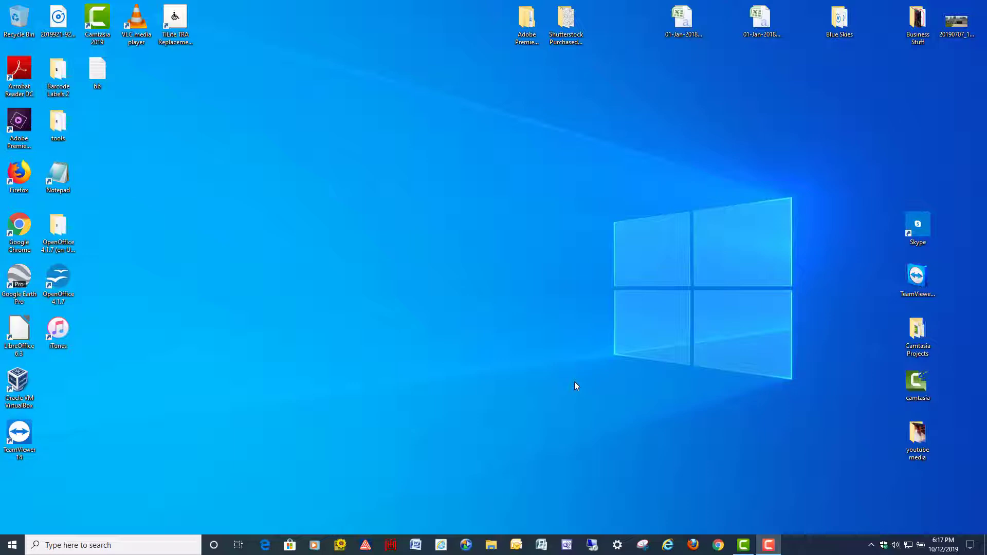
mouse_move(577, 384)
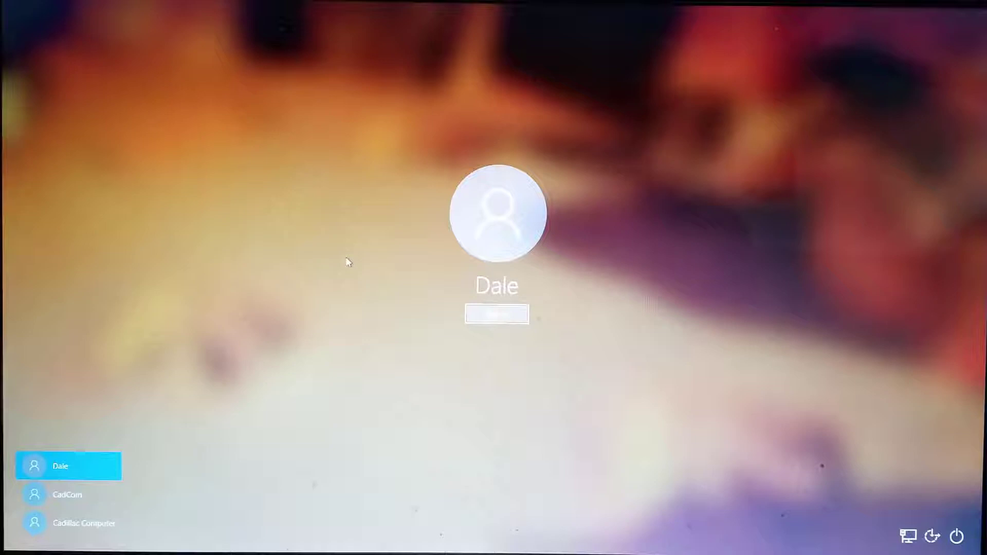
- Sign back in, turn Transparency effects off under Personalization > Colors, and close Settings
click(497, 314)
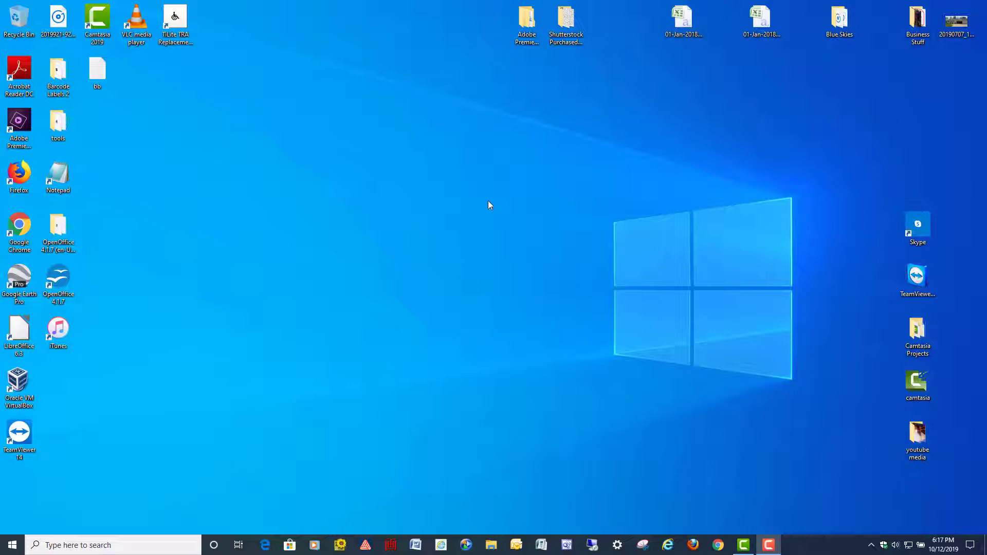
mouse_move(466, 187)
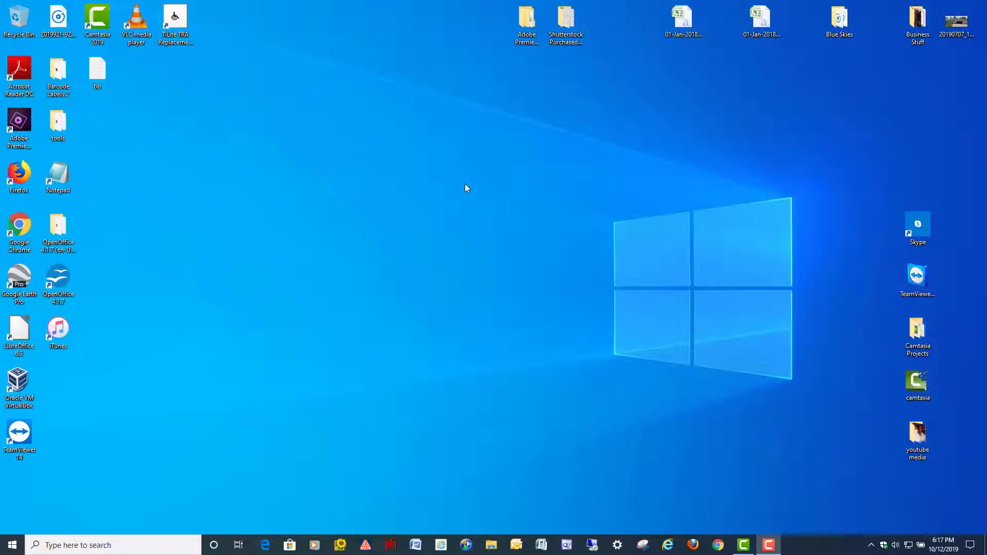
mouse_move(474, 208)
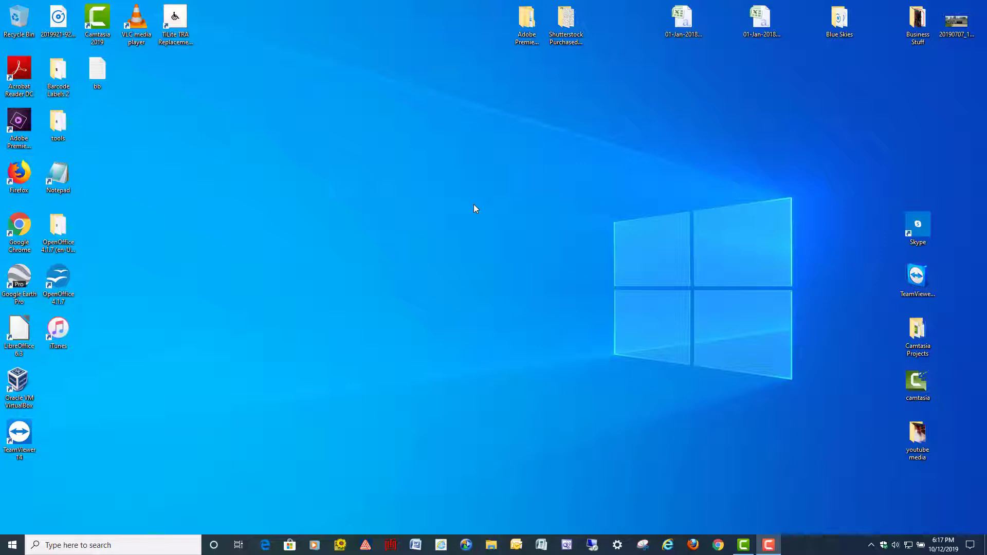
mouse_move(431, 216)
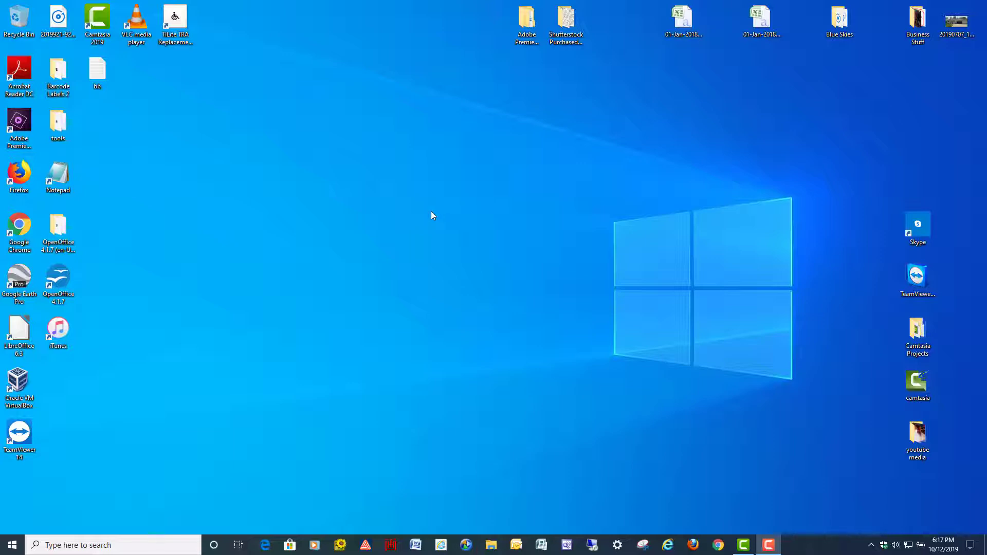
mouse_move(438, 217)
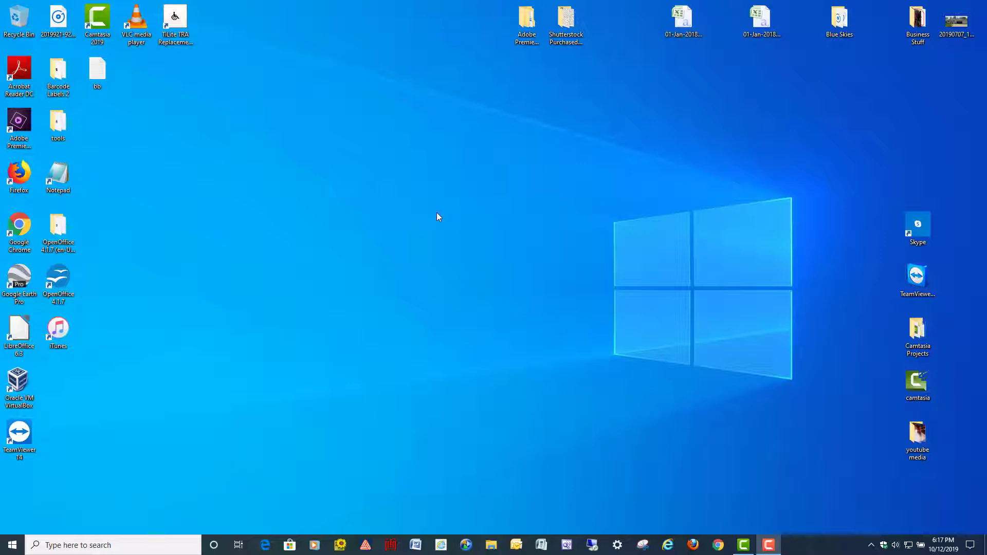
mouse_move(459, 196)
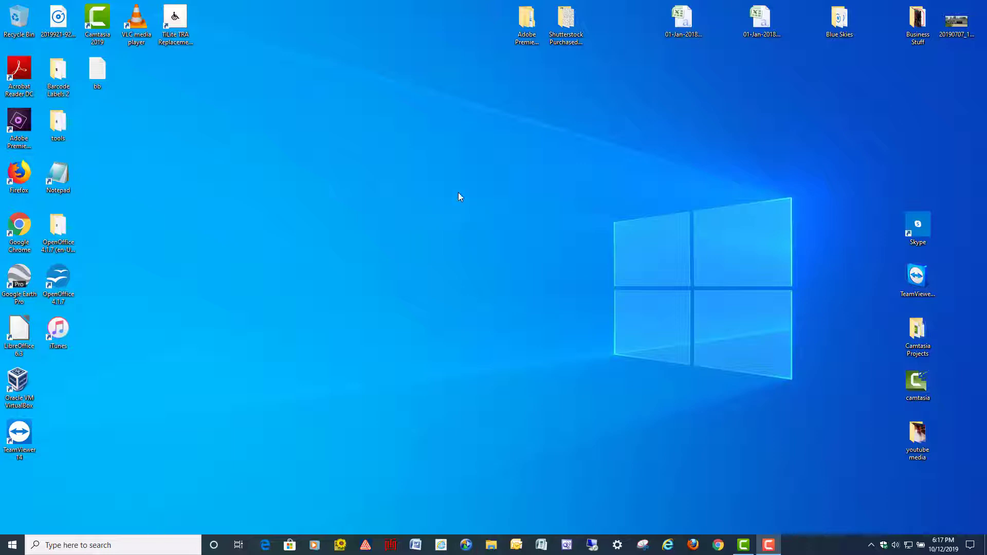
mouse_move(456, 218)
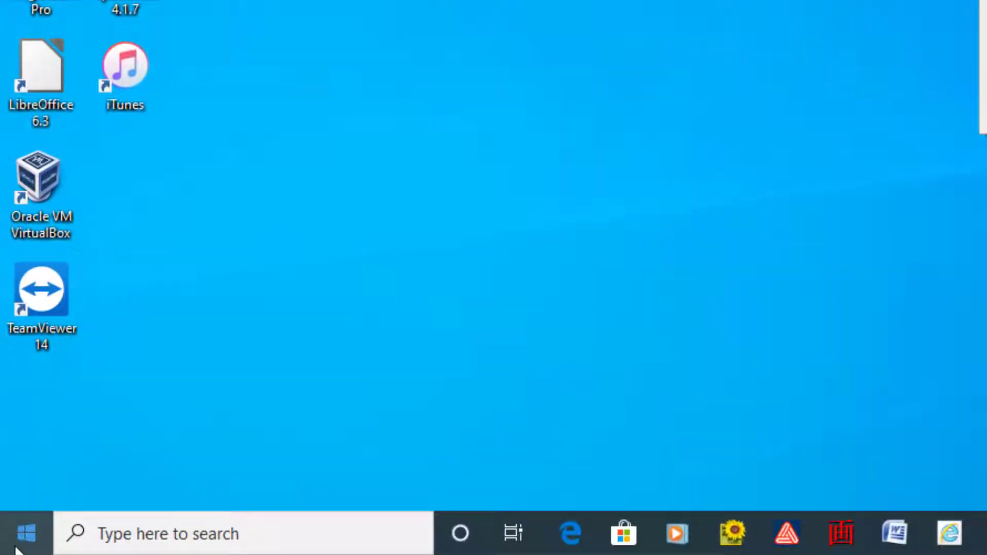
mouse_move(25, 533)
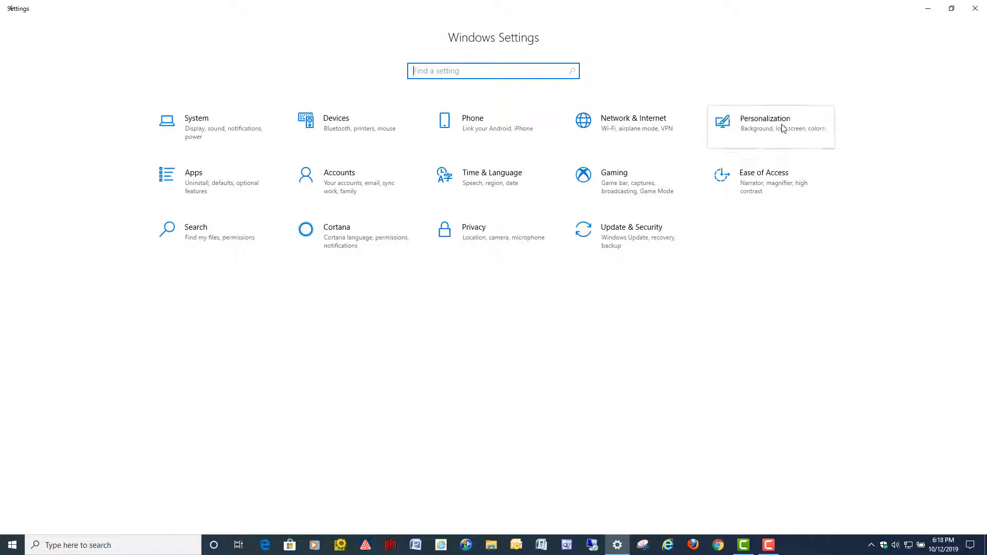
click(764, 123)
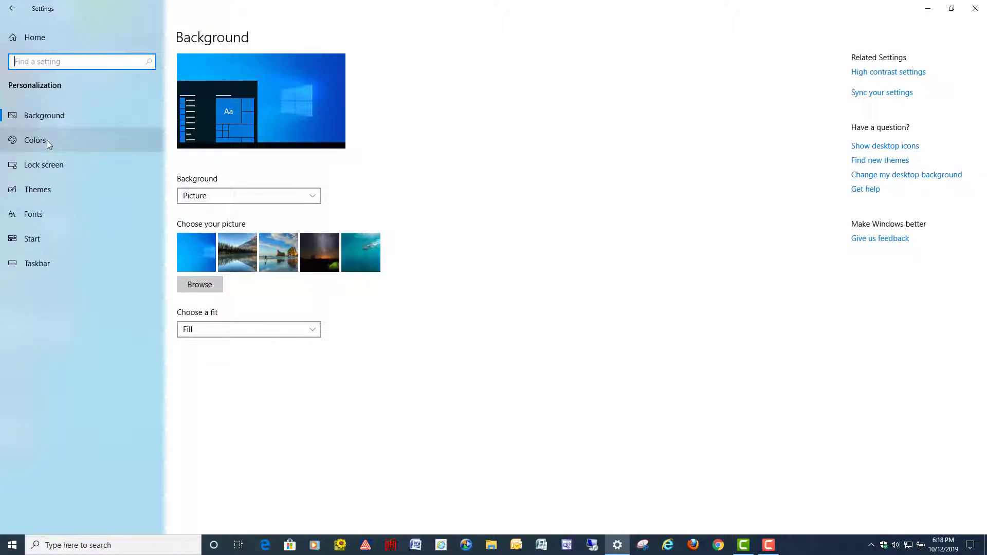
click(35, 140)
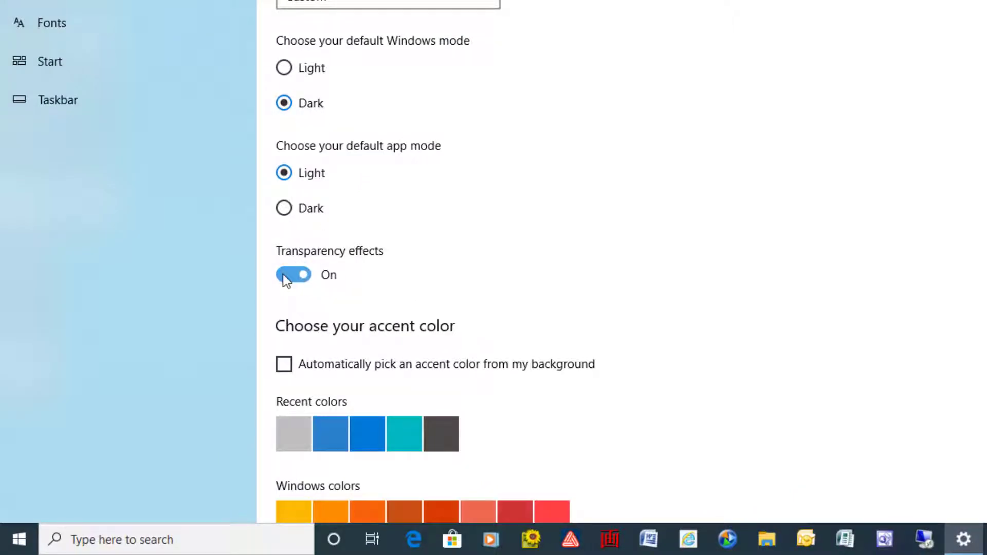
click(293, 275)
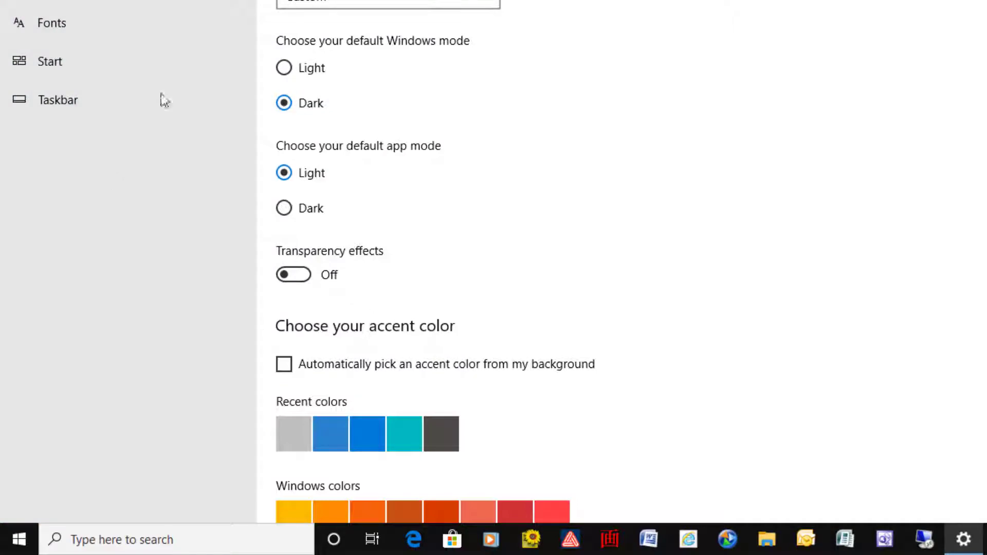
mouse_move(586, 222)
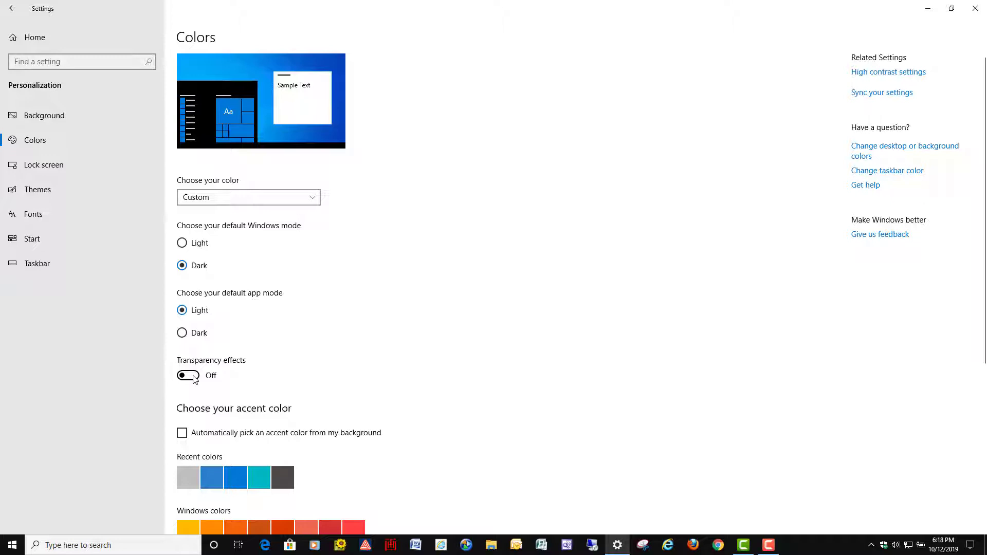
click(187, 375)
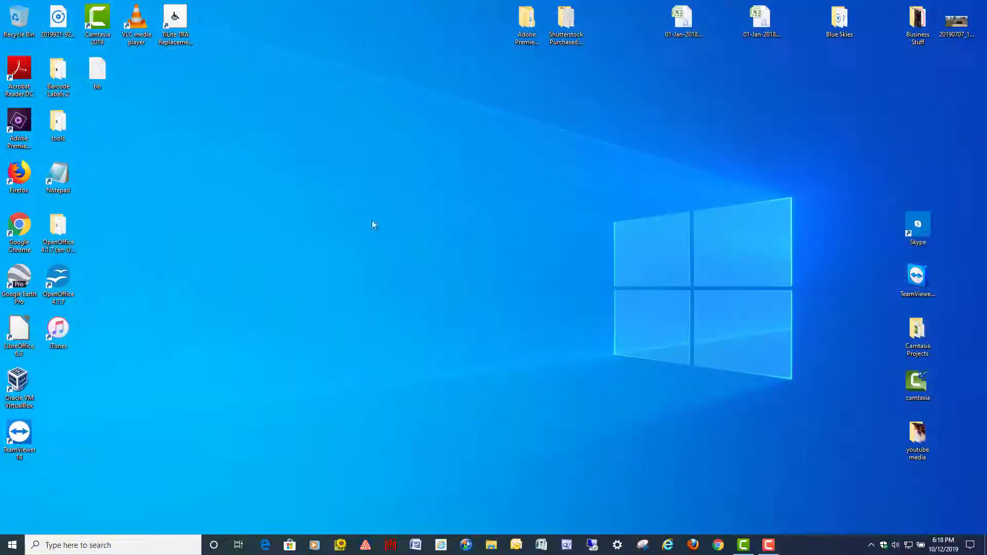
mouse_move(320, 253)
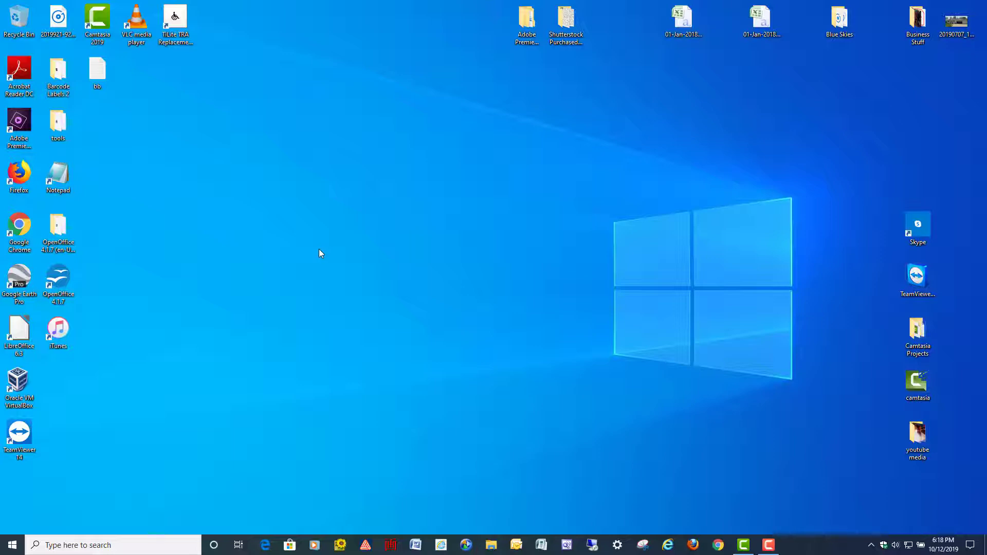
mouse_move(179, 475)
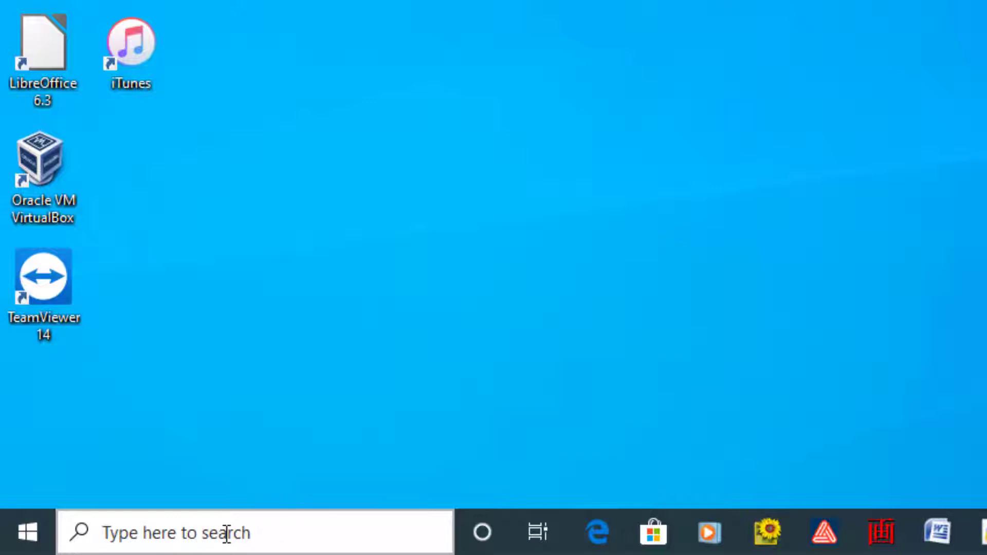
- Launch Registry Editor by running regedit from the Start menu's Run box
click(252, 532)
text(reg)
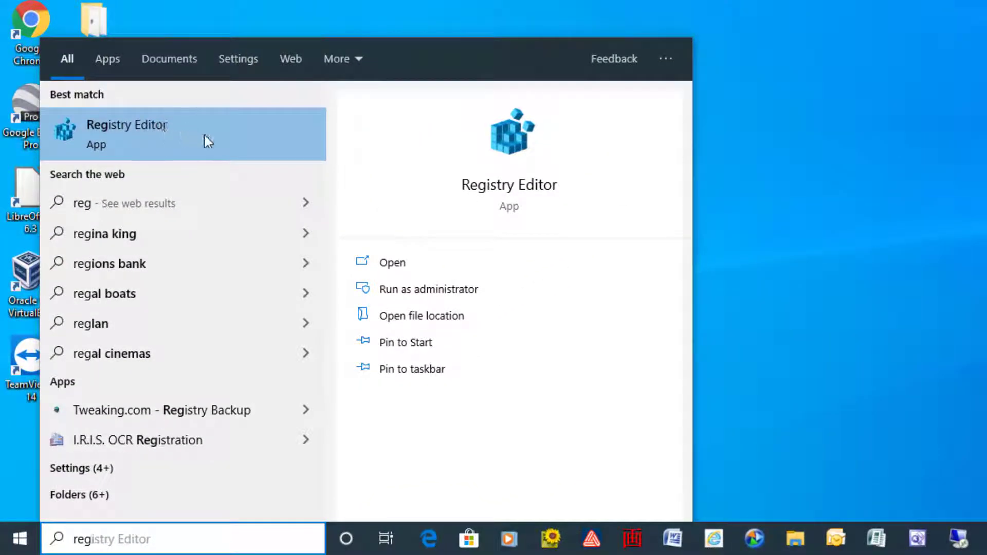
right_click(128, 133)
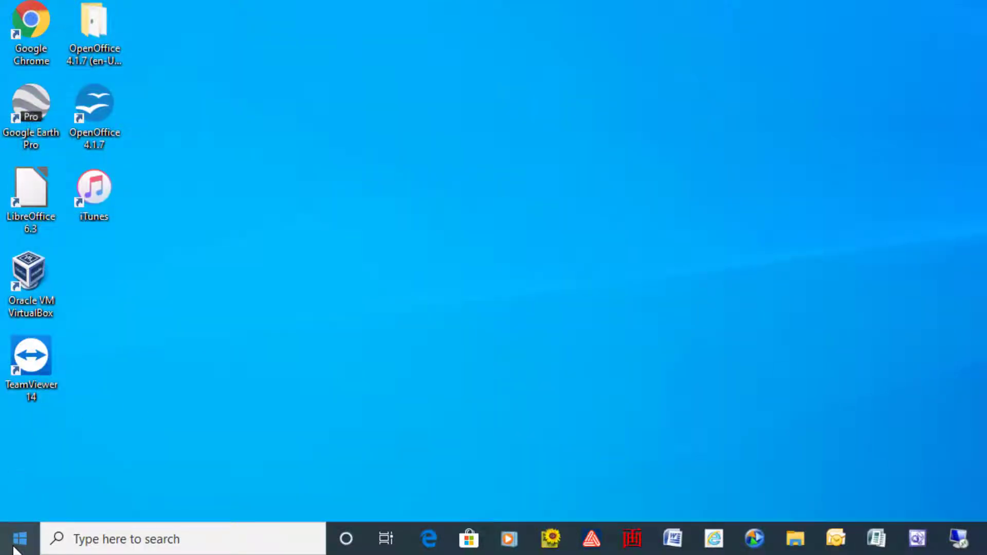
right_click(19, 539)
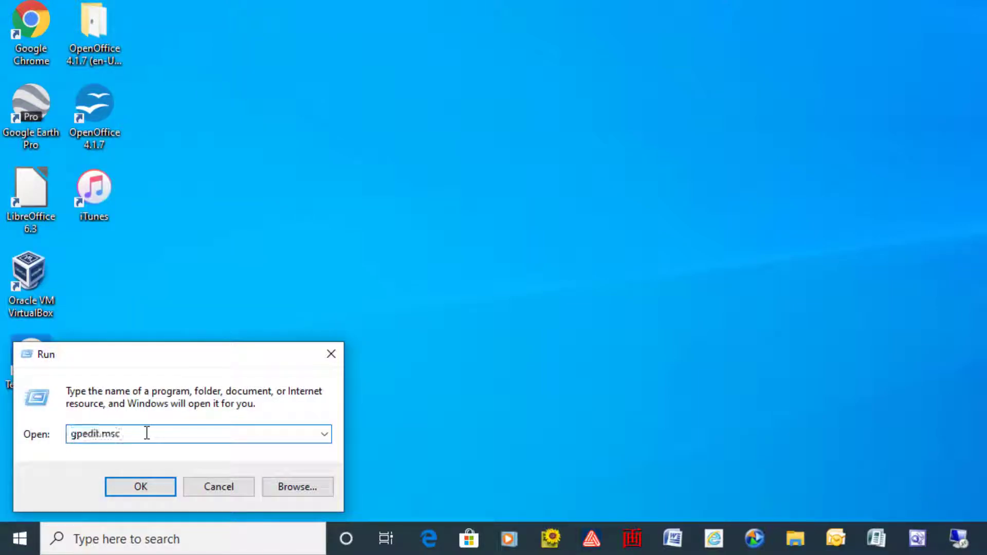
text(re)
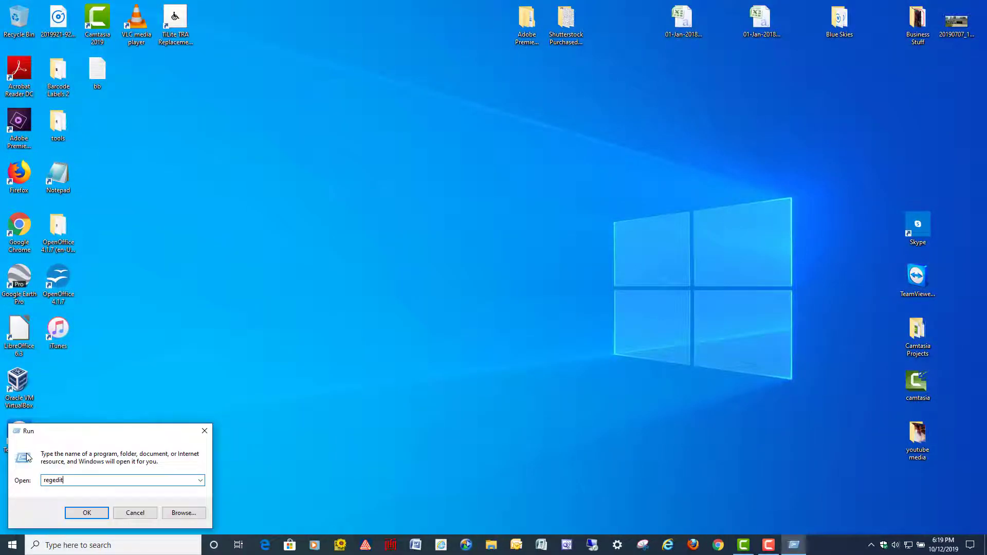
click(86, 512)
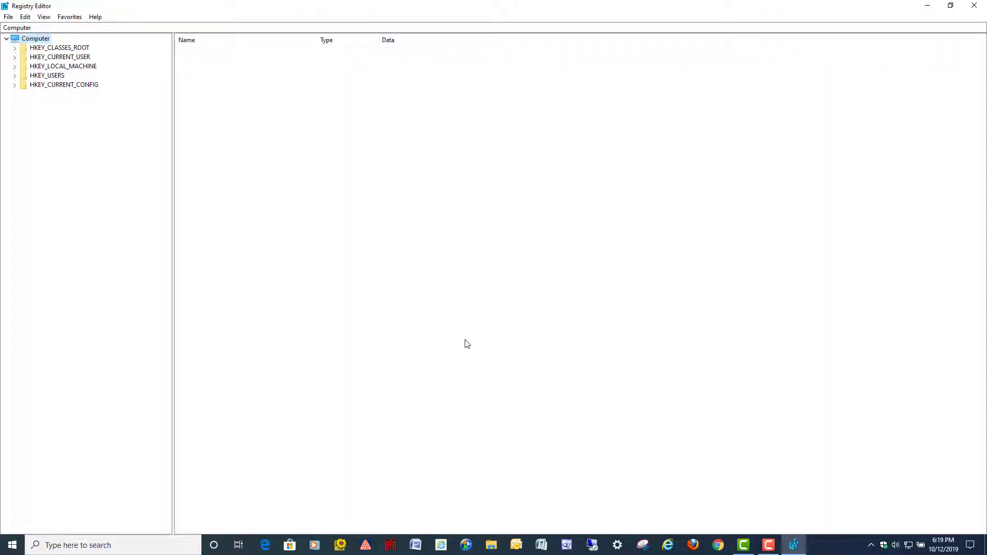
mouse_move(410, 129)
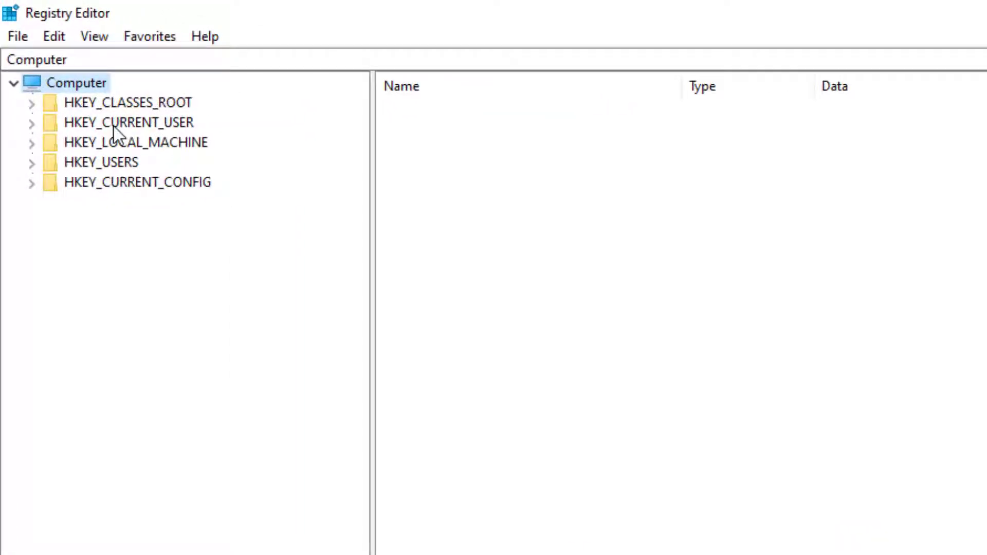
mouse_move(130, 143)
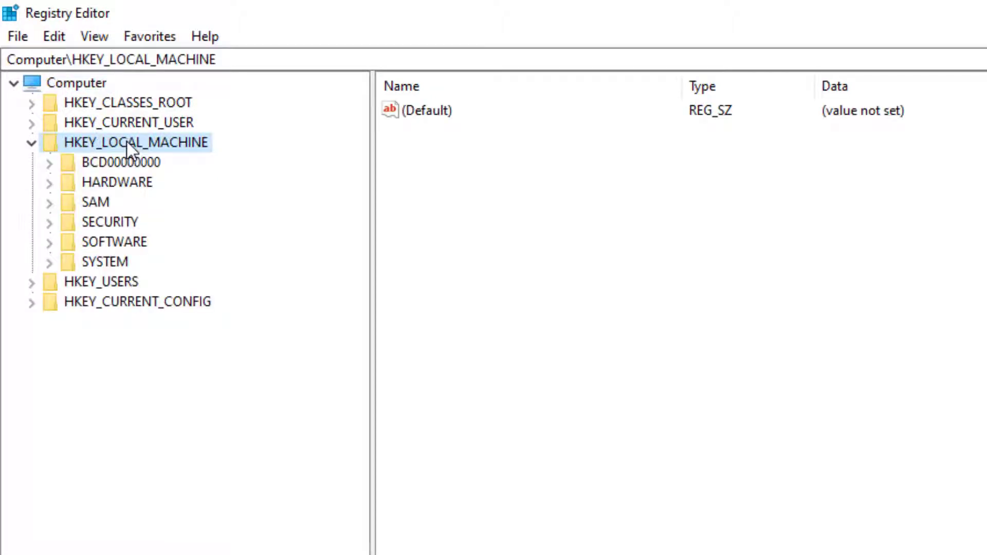
mouse_move(143, 258)
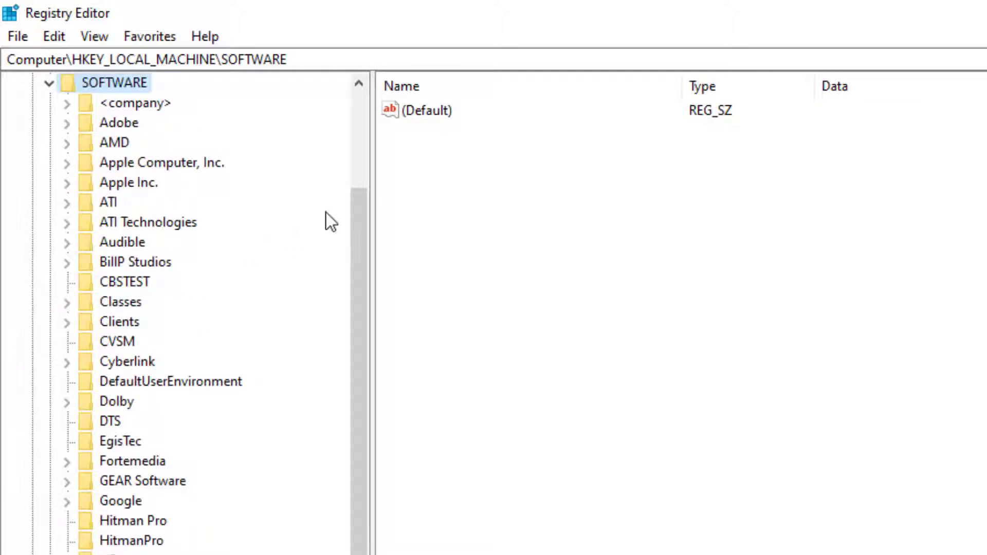
- Expand SOFTWARE\Policies and add a key named System under Microsoft\Windows
scroll(down, 3)
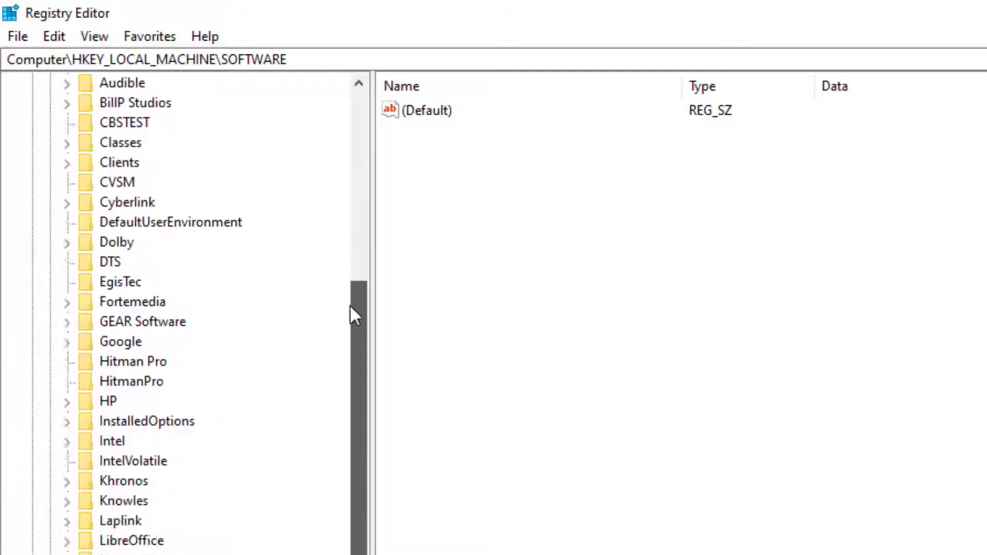
scroll(down, 3)
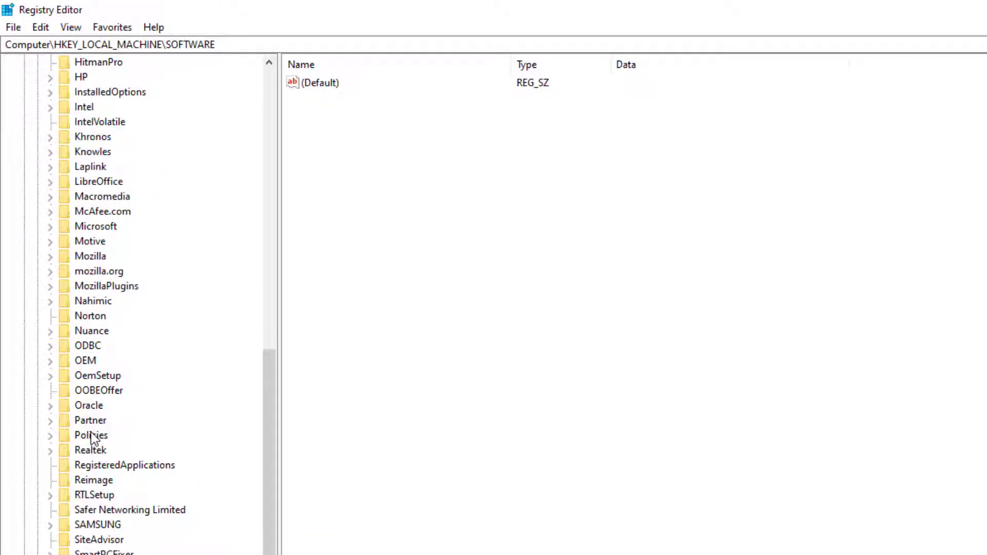
click(90, 435)
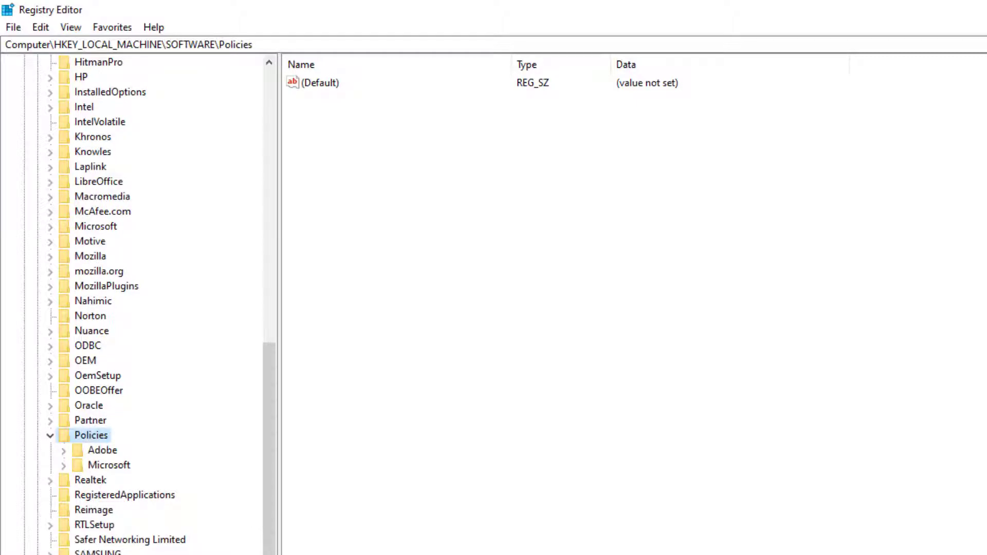
mouse_move(117, 471)
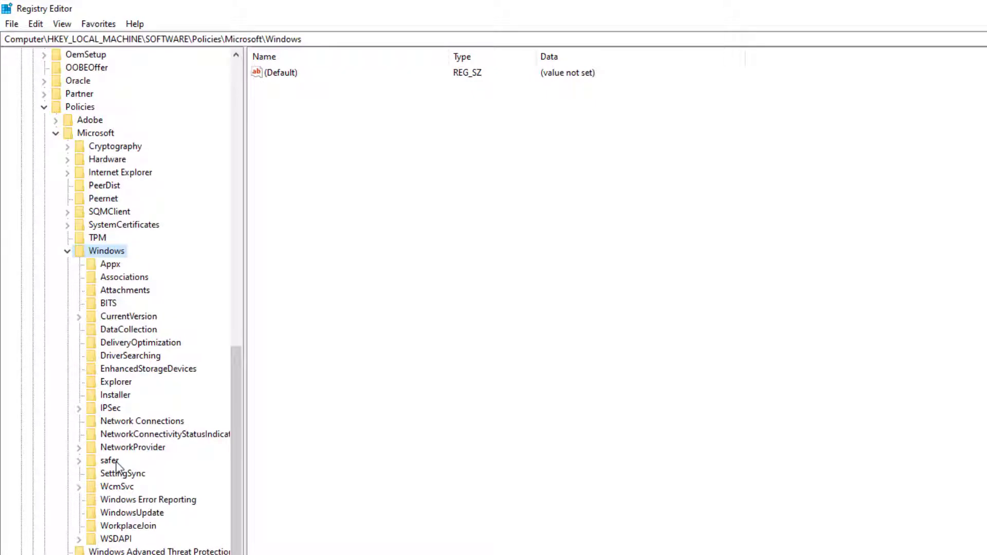
mouse_move(116, 467)
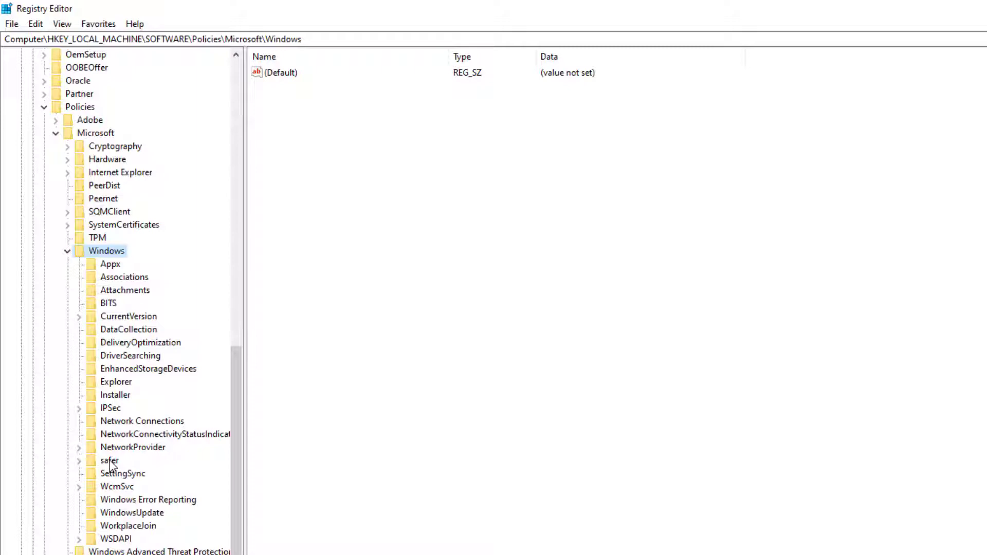
mouse_move(104, 473)
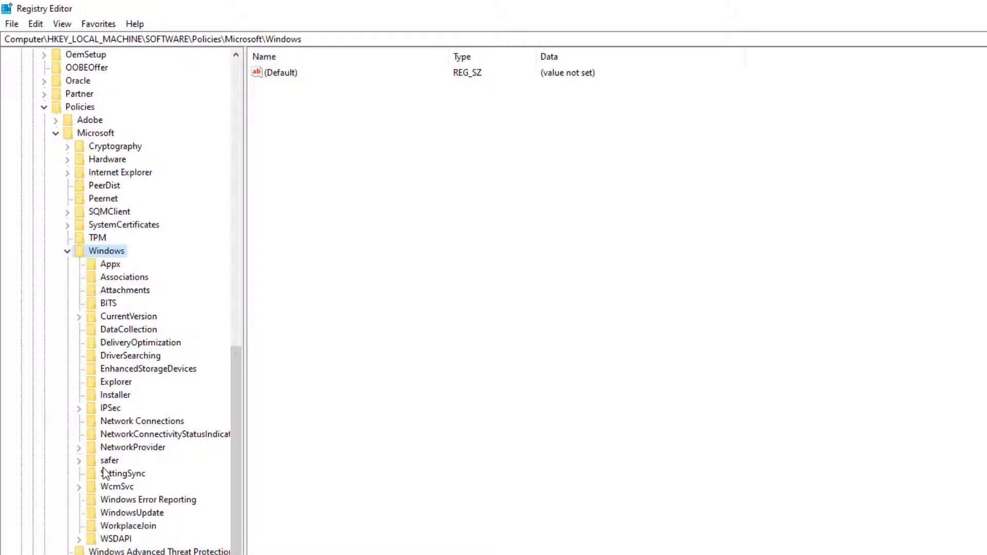
mouse_move(106, 471)
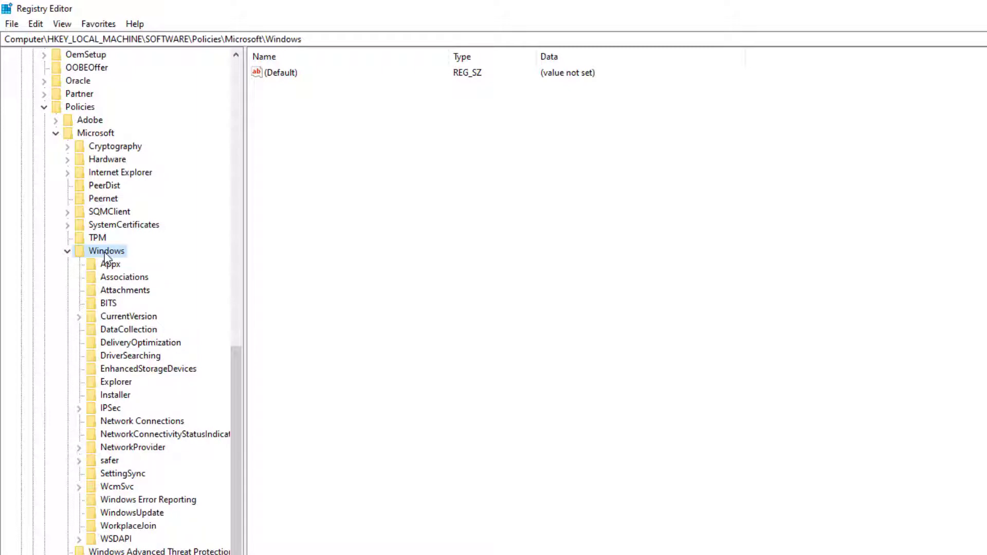
right_click(106, 250)
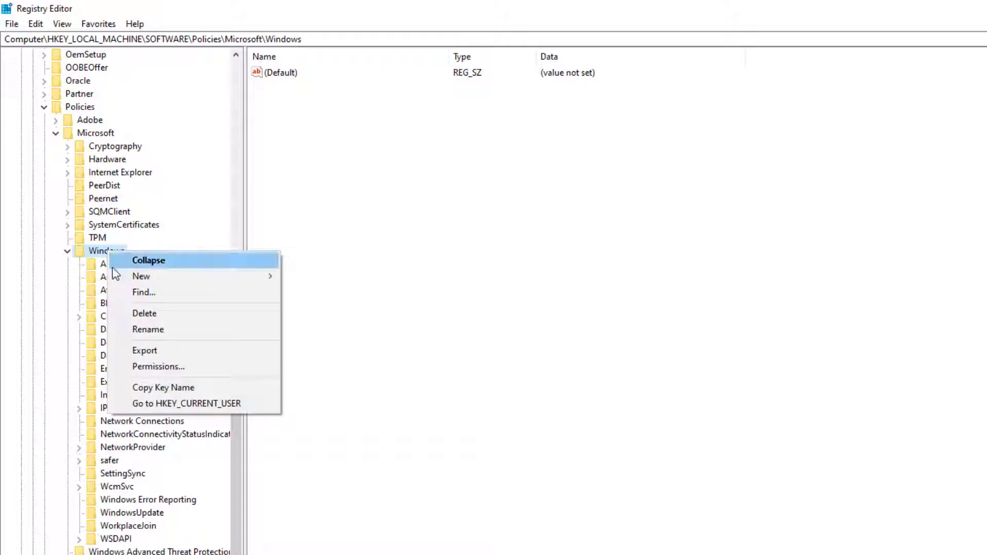
mouse_move(141, 275)
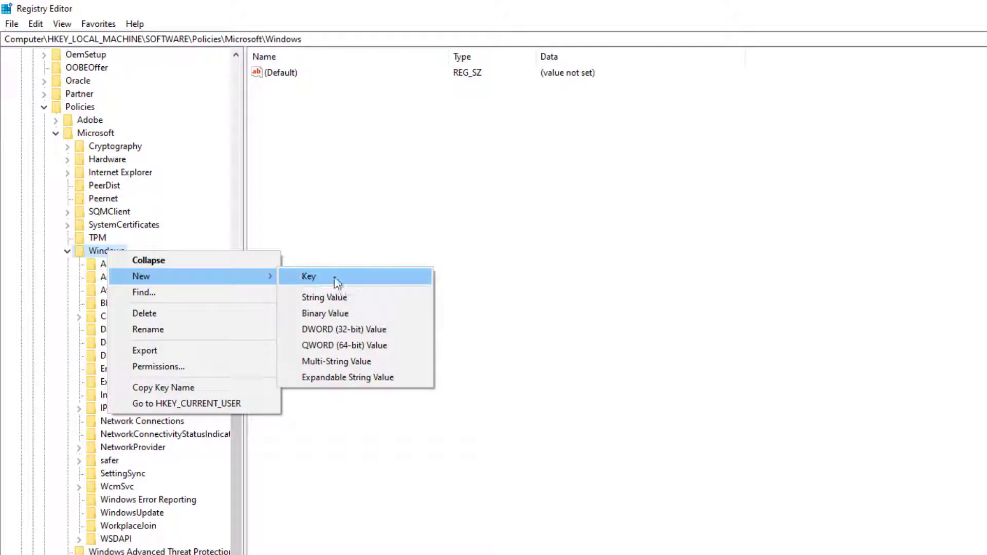
click(307, 276)
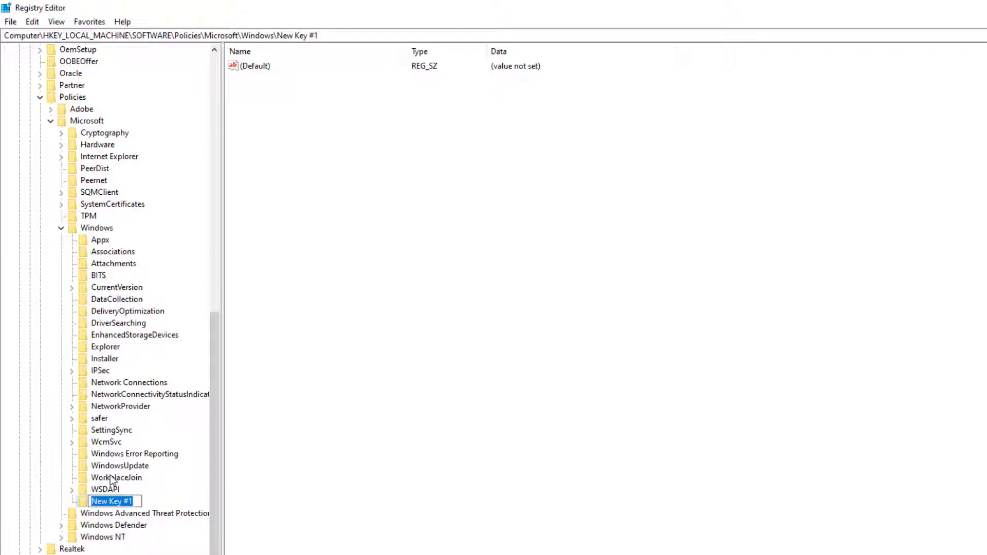
text(S)
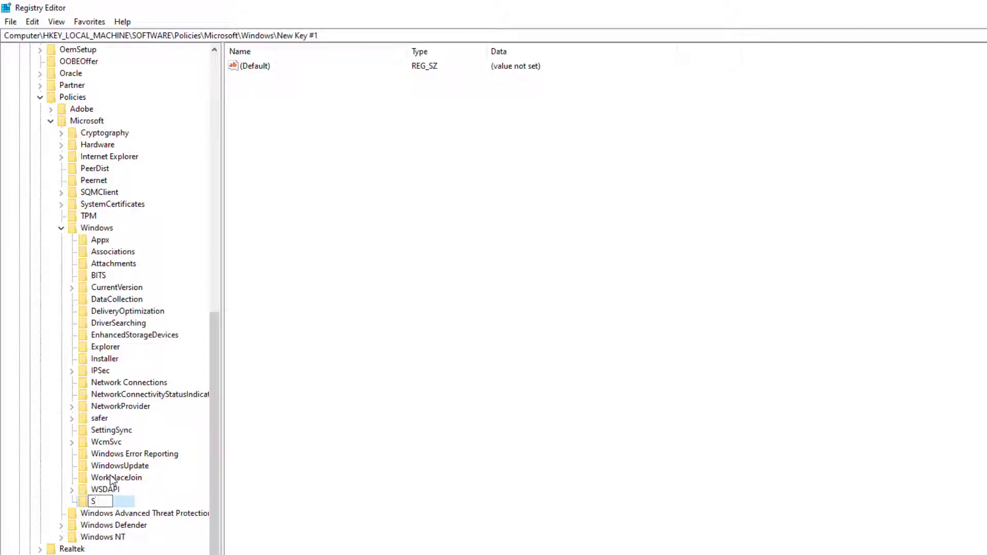
text(System)
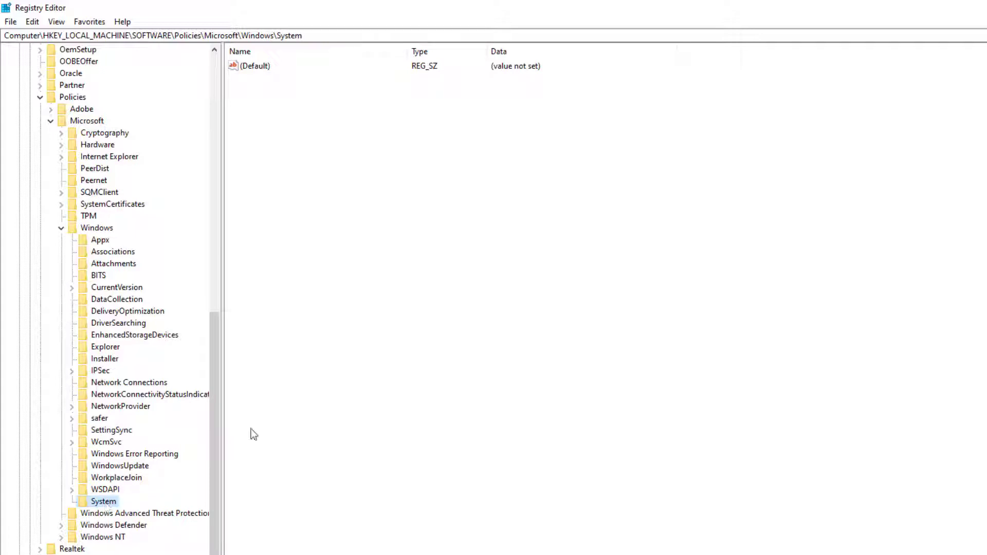
mouse_move(393, 247)
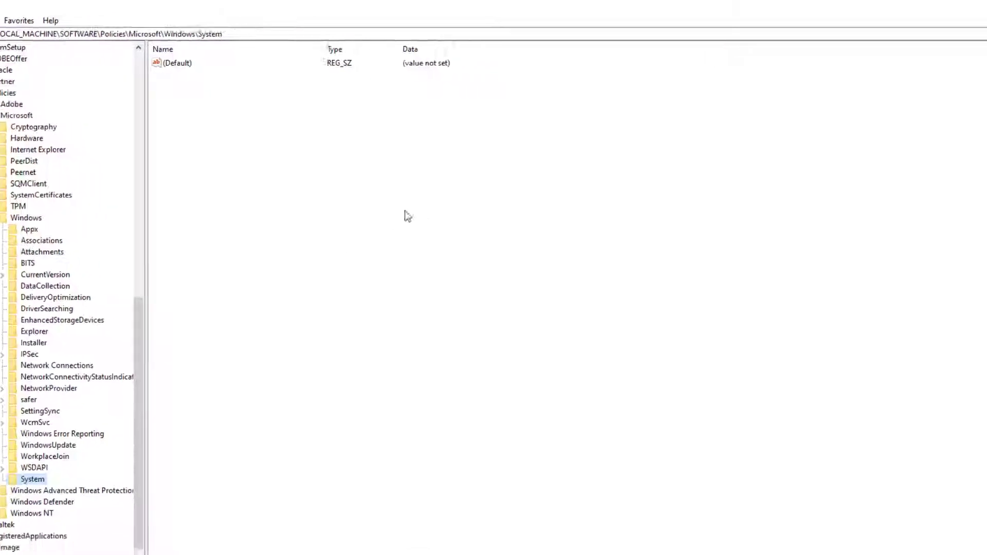
- Add DWORD DisableAcrylicBackgroundOnLogon to the System key with data 1
right_click(406, 215)
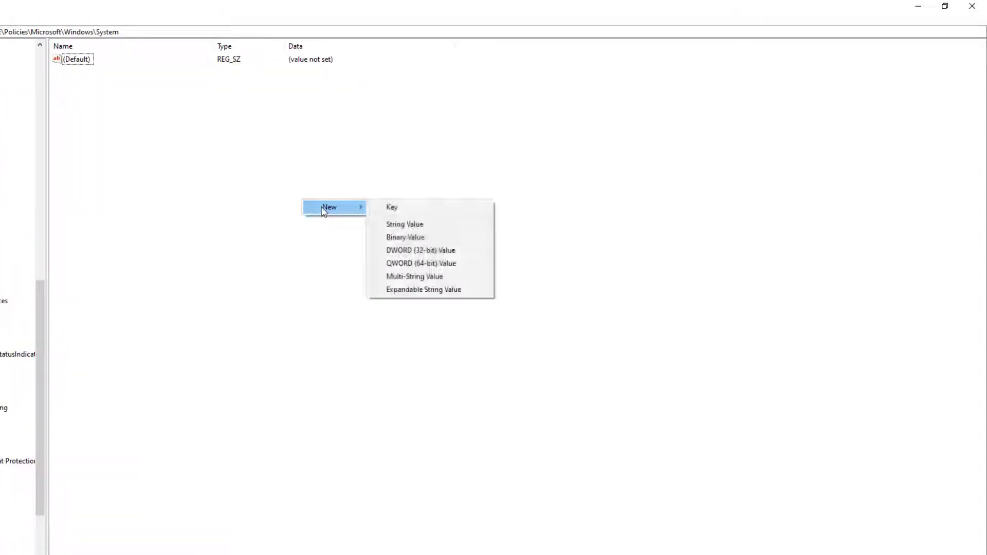
mouse_move(420, 250)
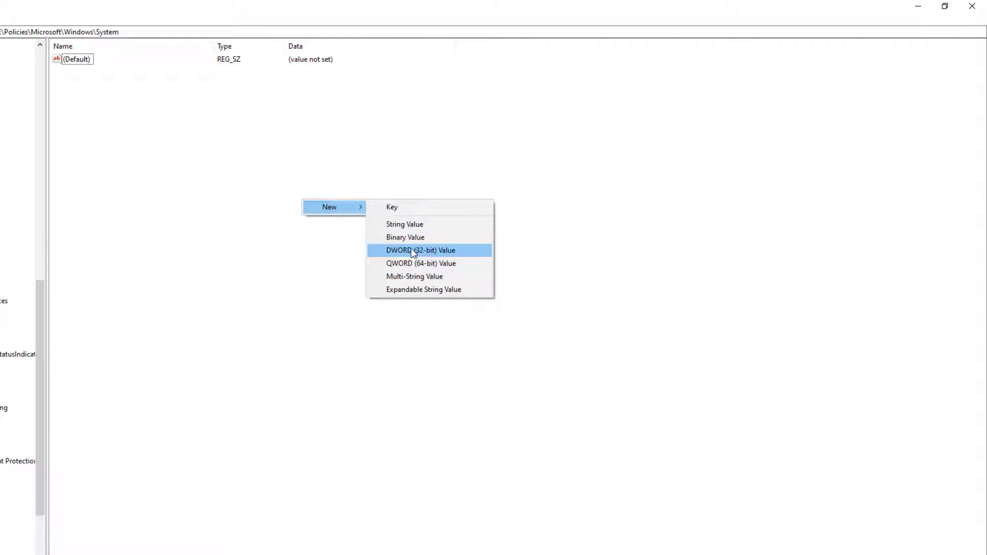
mouse_move(429, 253)
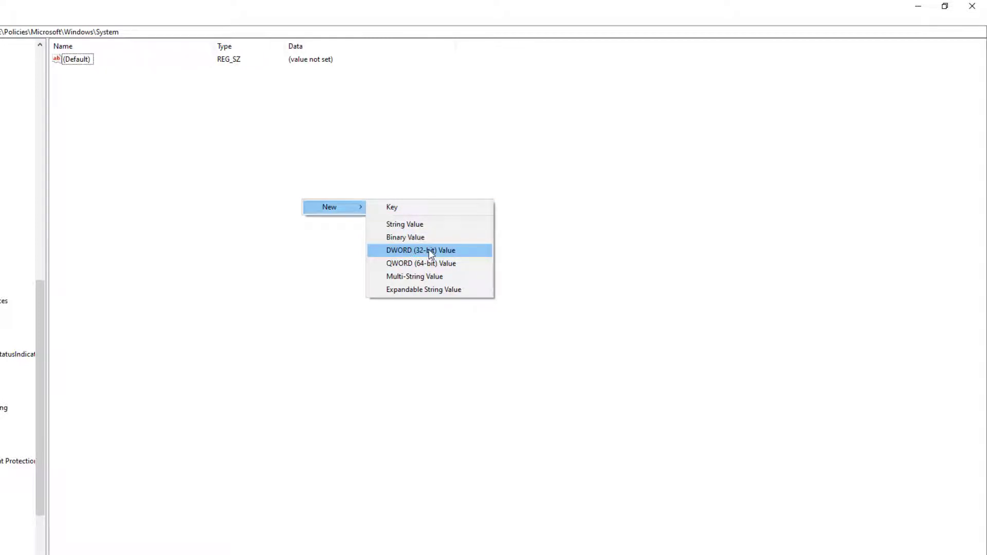
click(420, 249)
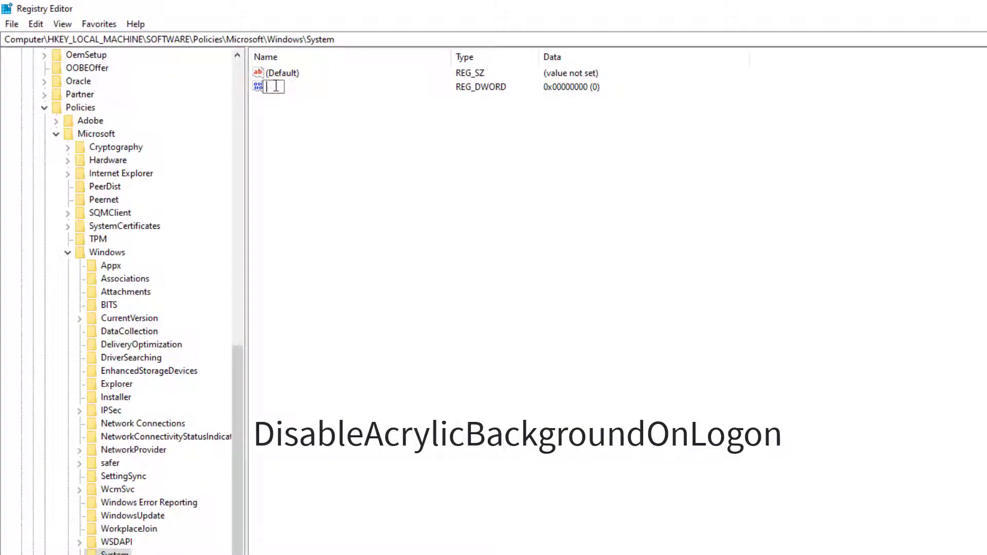
text(DisableAcrylicBackgroundOnLogon)
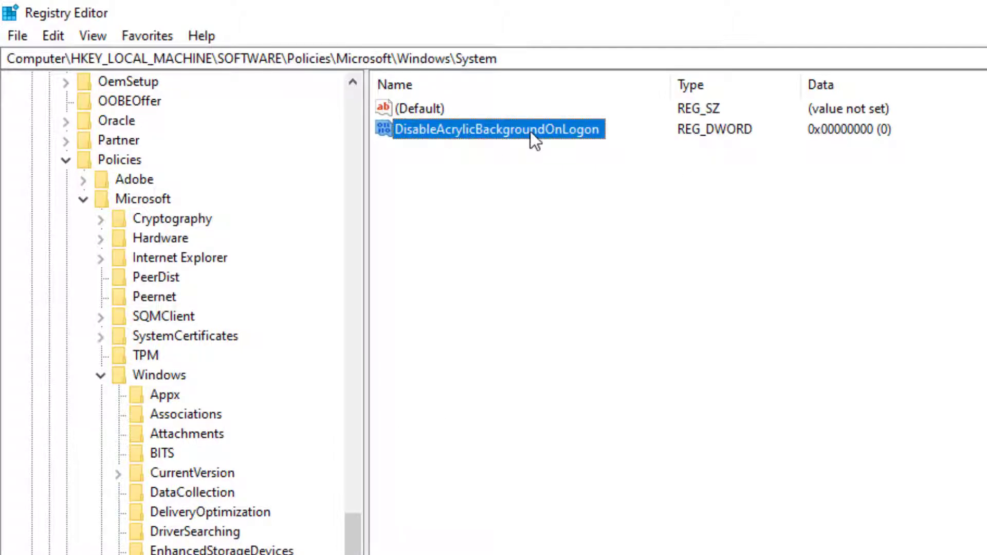
double_click(496, 129)
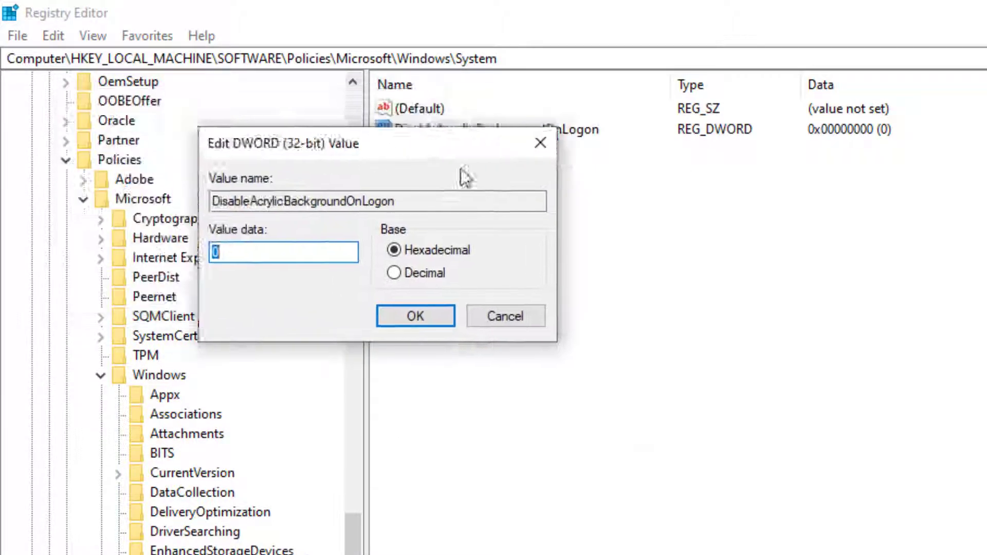
drag(281, 143, 511, 233)
text(1)
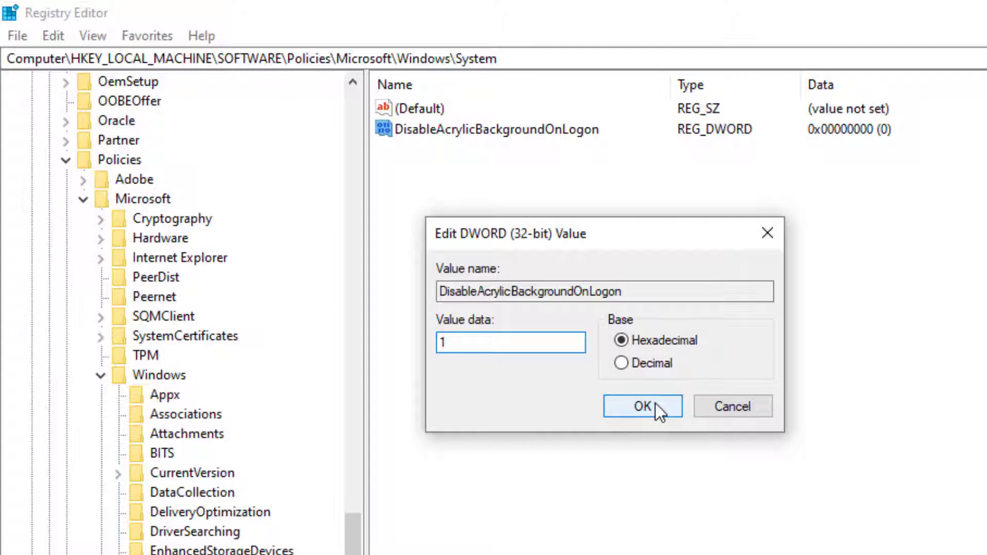
click(641, 406)
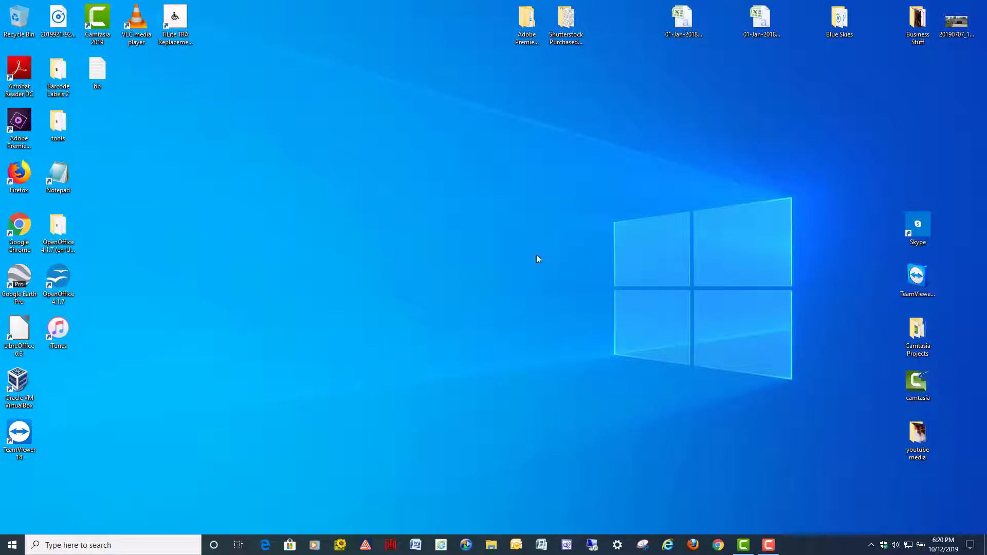
mouse_move(509, 319)
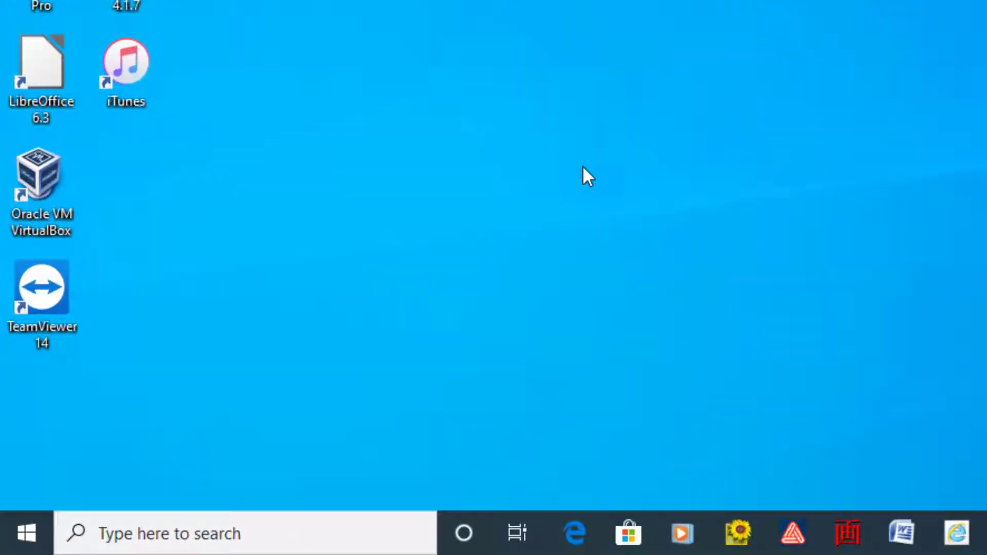
- Open Local Group Policy Editor by searching for gpedit and running gpedit.msc
click(246, 533)
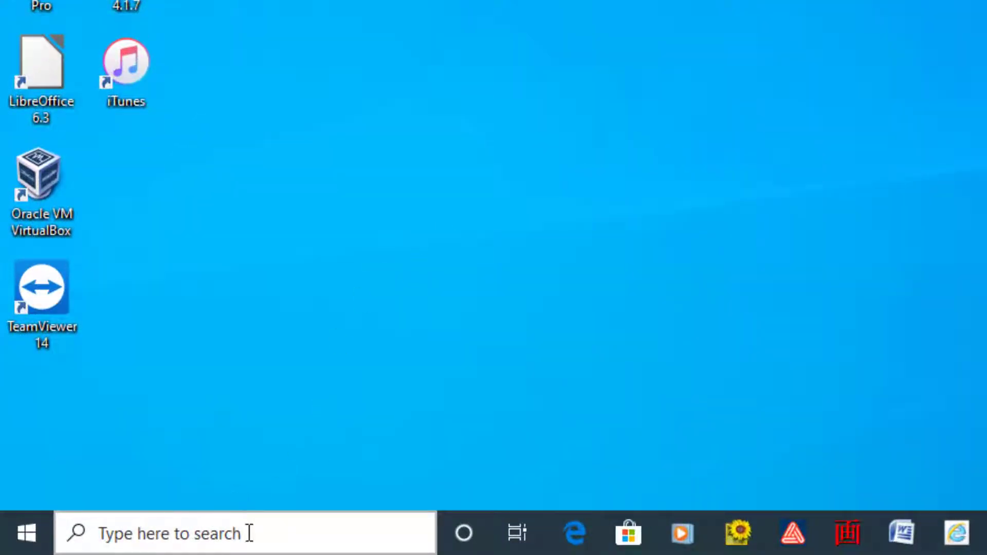
click(244, 533)
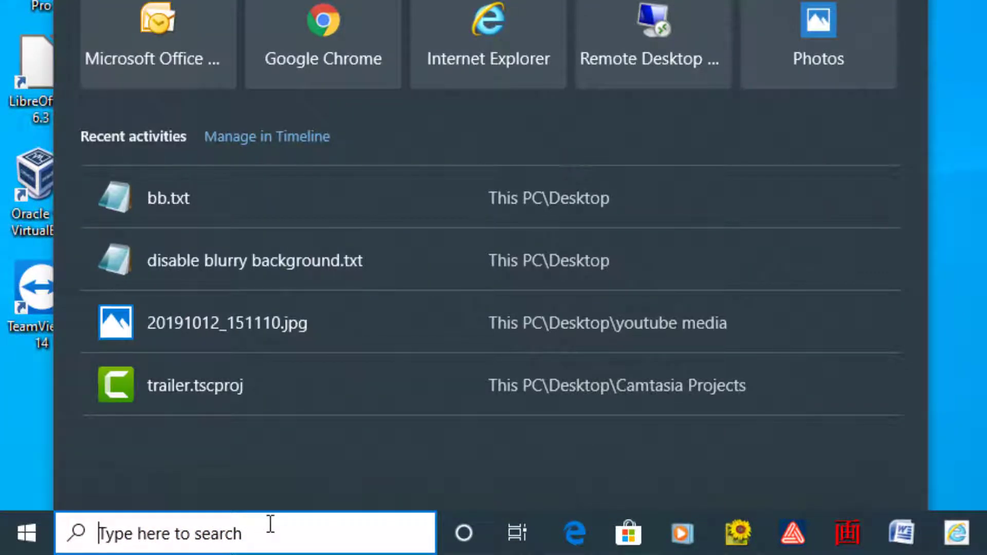
text(gpedit)
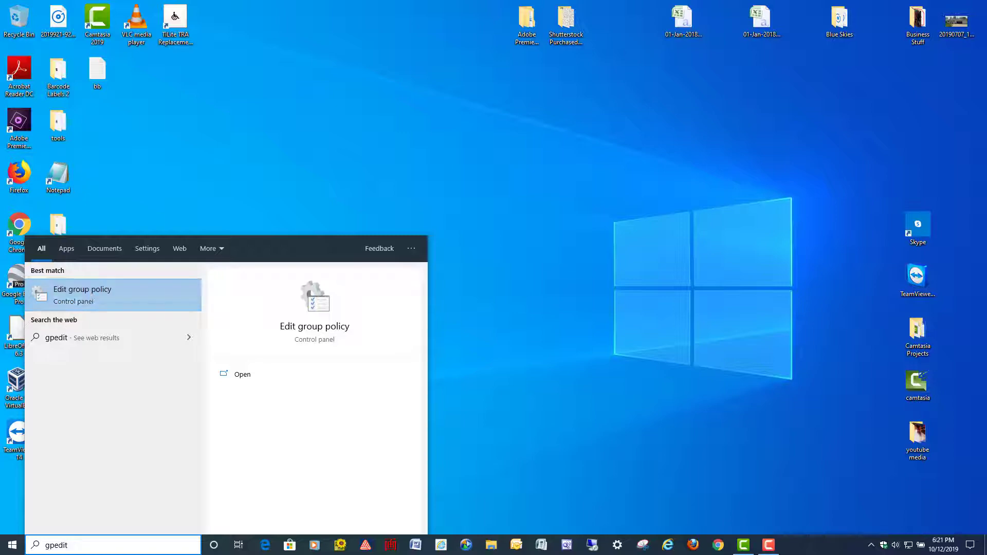
right_click(9, 544)
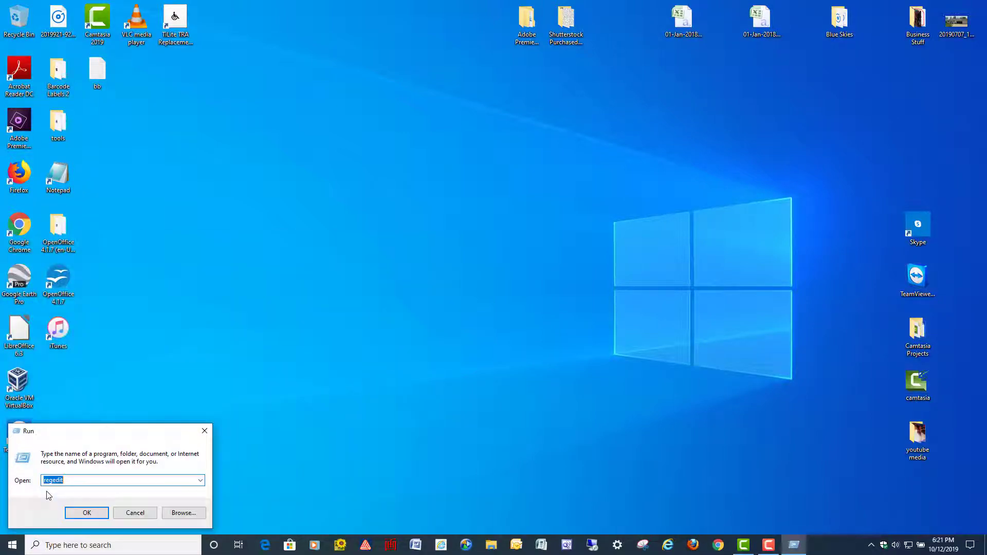
text(g)
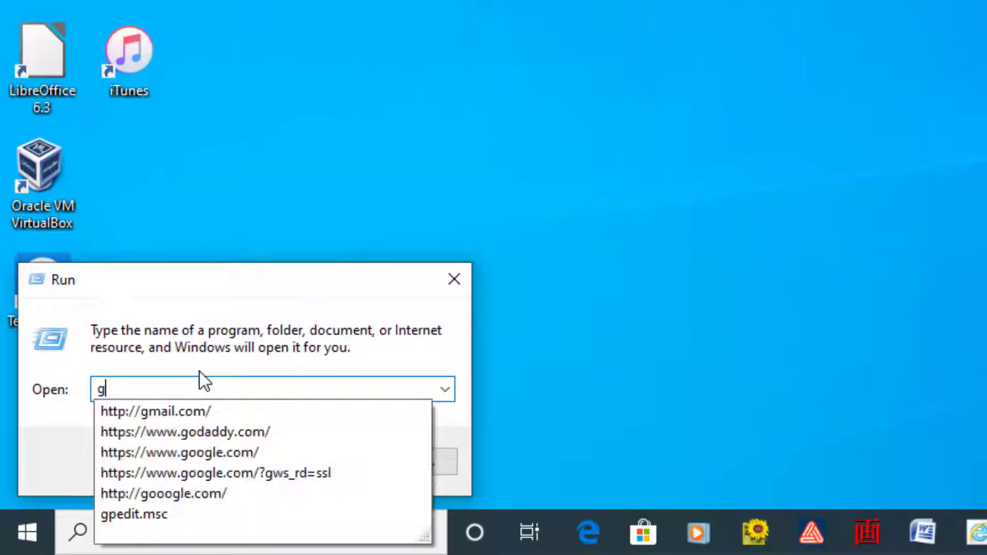
text(pedit.m)
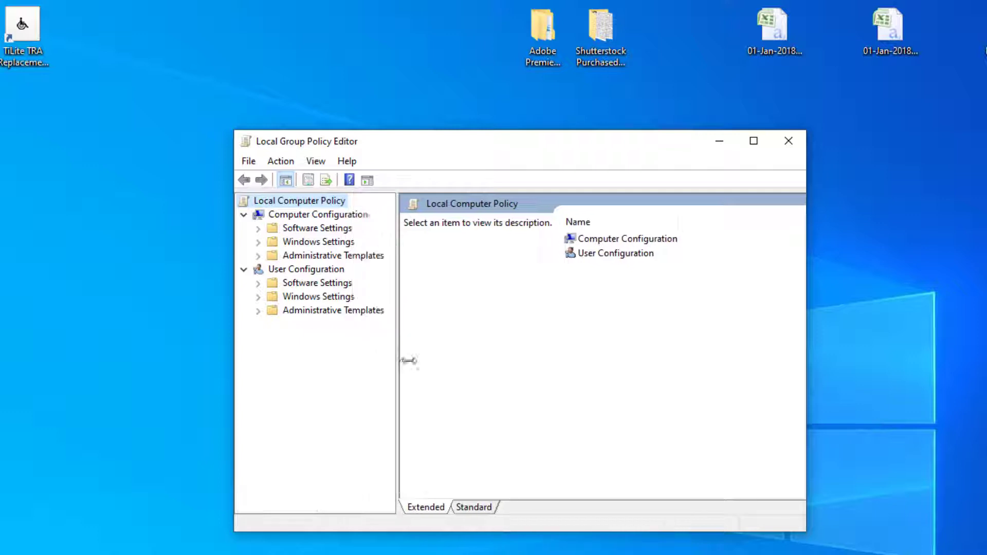
- Expand Computer Configuration > Administrative Templates > System and select the Logon folder
drag(400, 361, 431, 361)
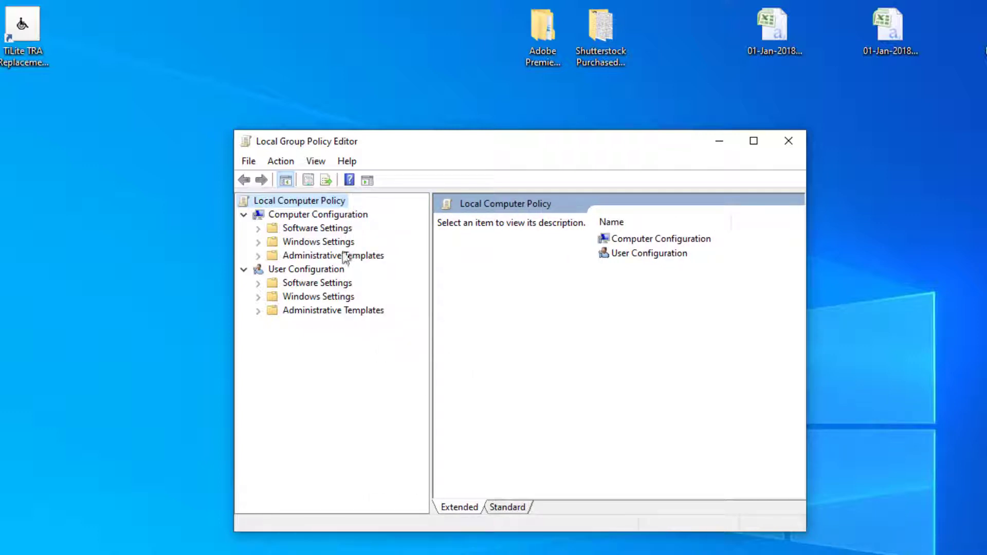
mouse_move(303, 263)
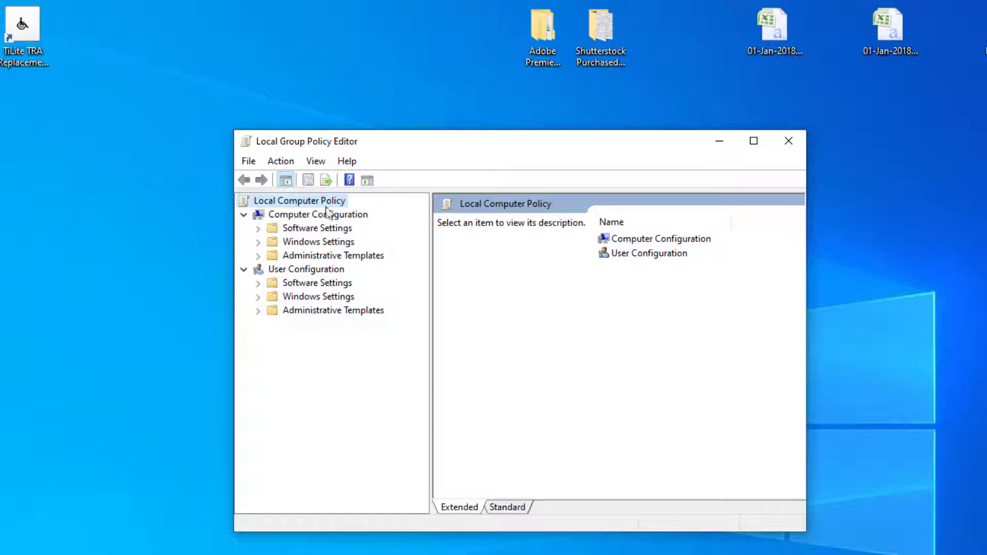
click(317, 214)
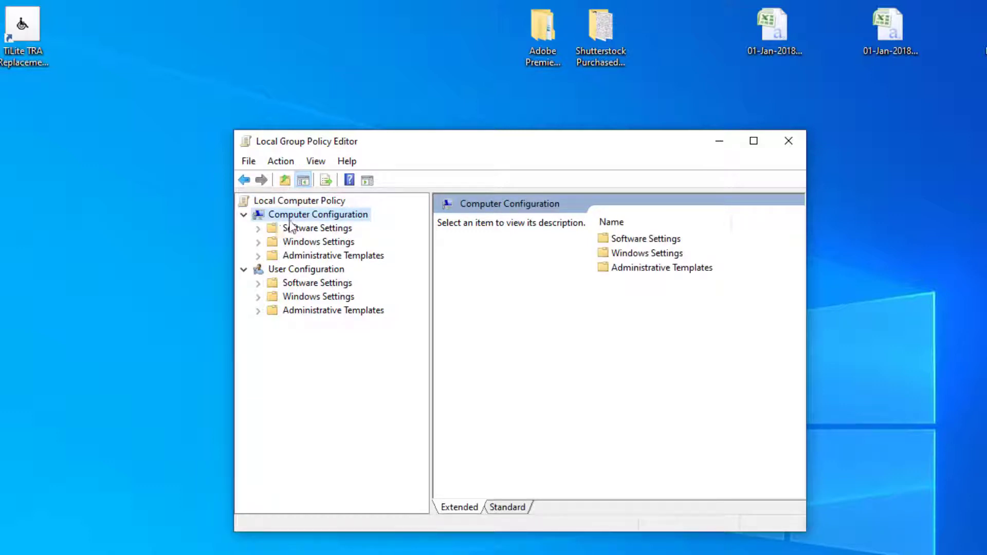
mouse_move(317, 260)
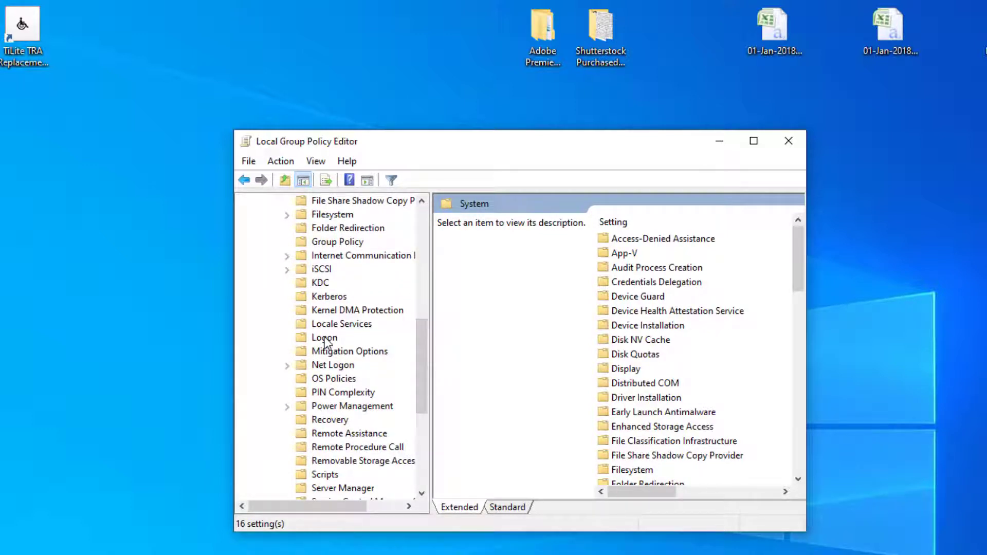
click(323, 337)
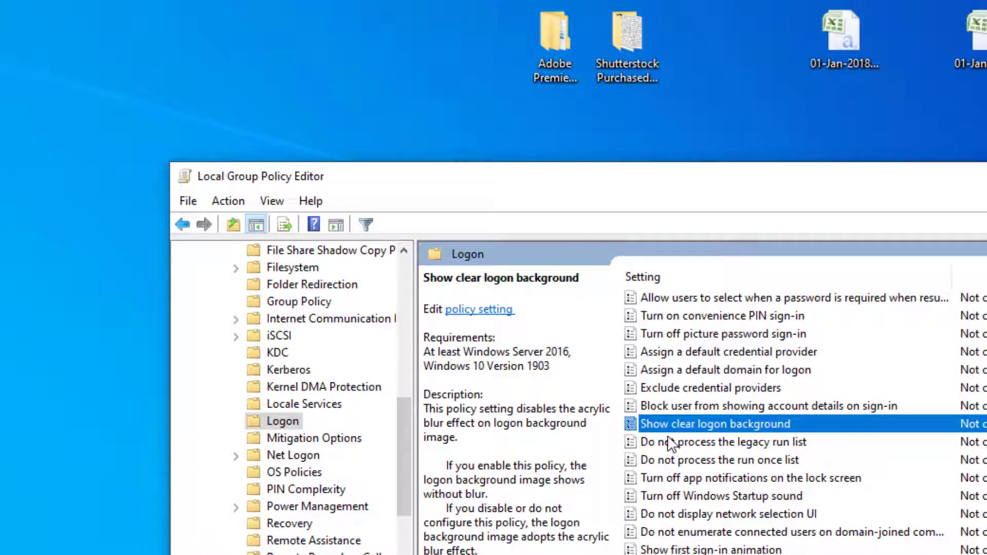
mouse_move(714, 431)
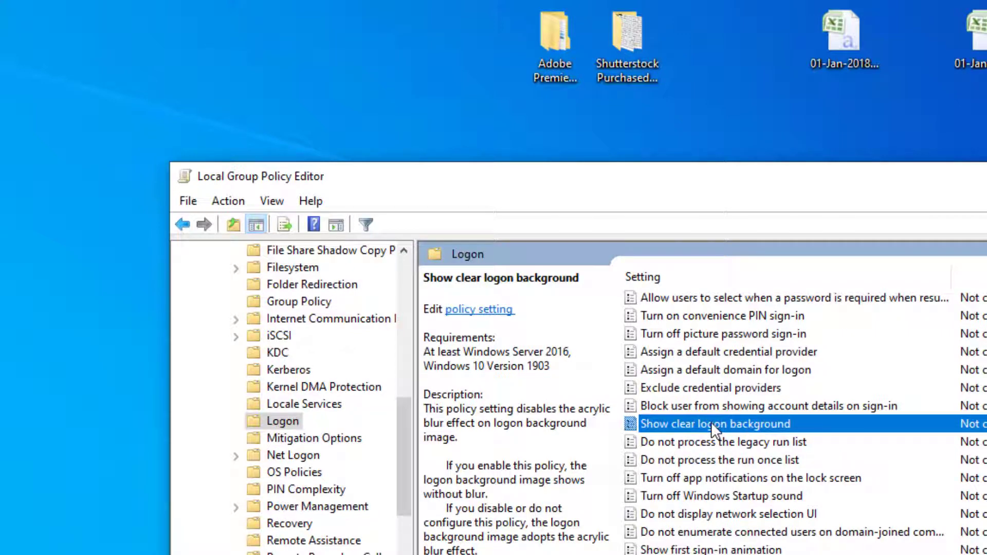
mouse_move(759, 434)
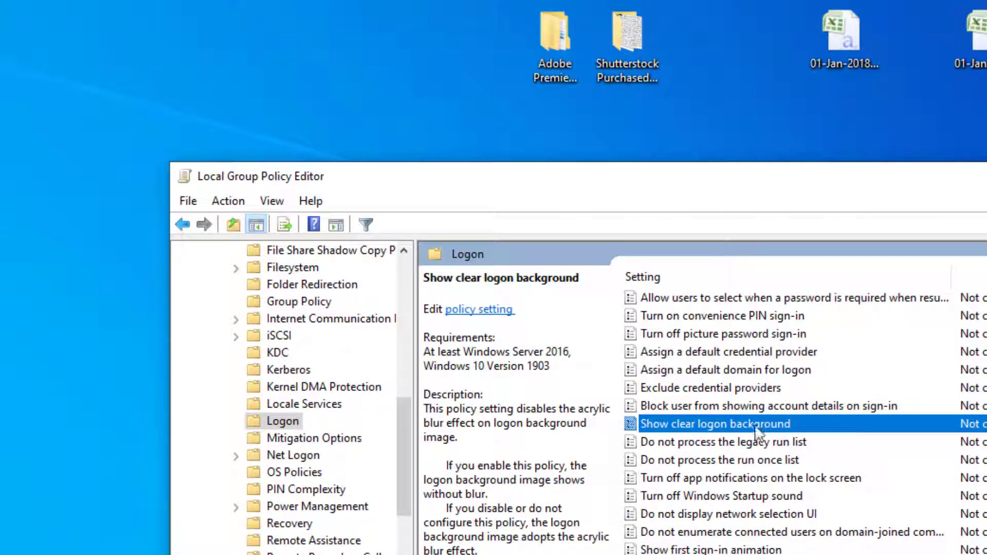
- Set Show clear logon background to Enabled and close Group Policy Editor
double_click(716, 423)
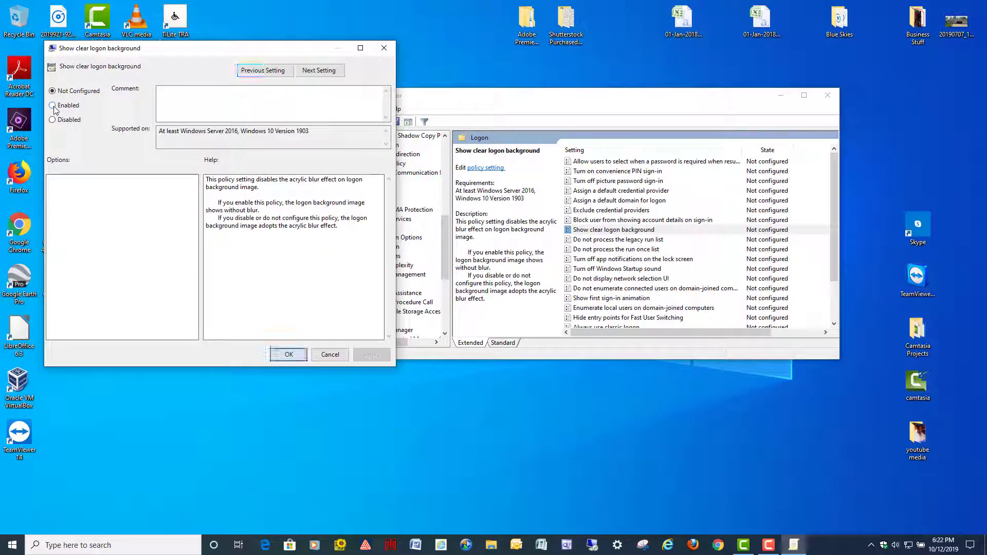
click(53, 105)
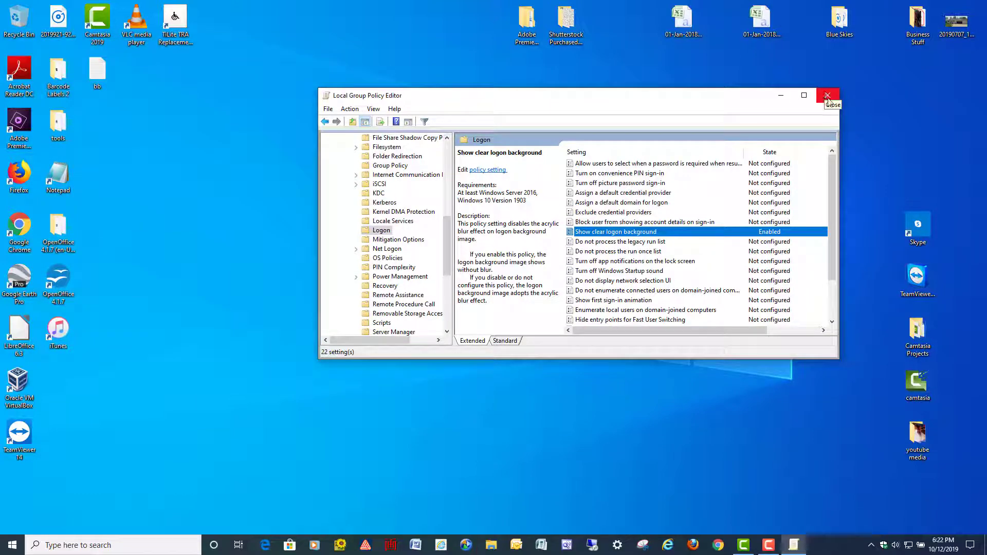
click(827, 95)
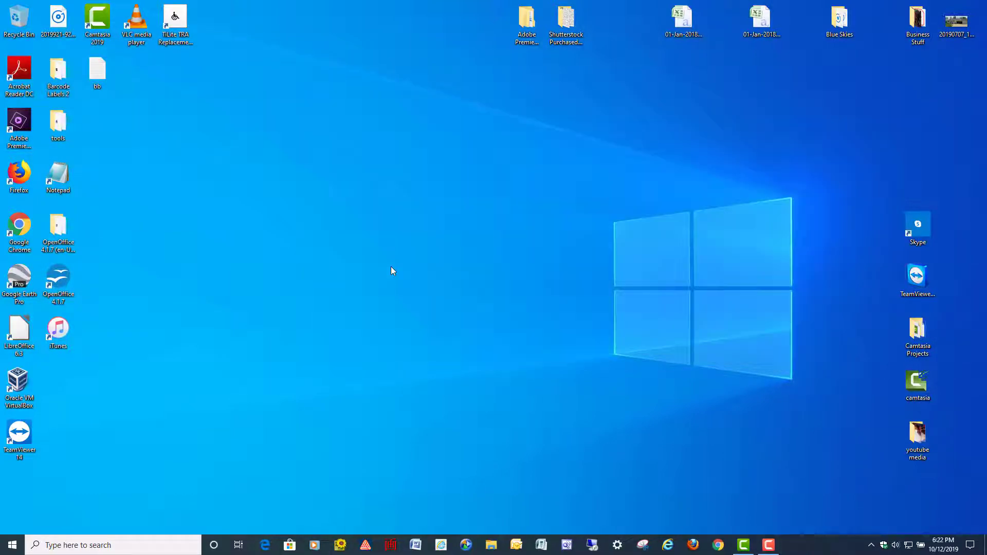